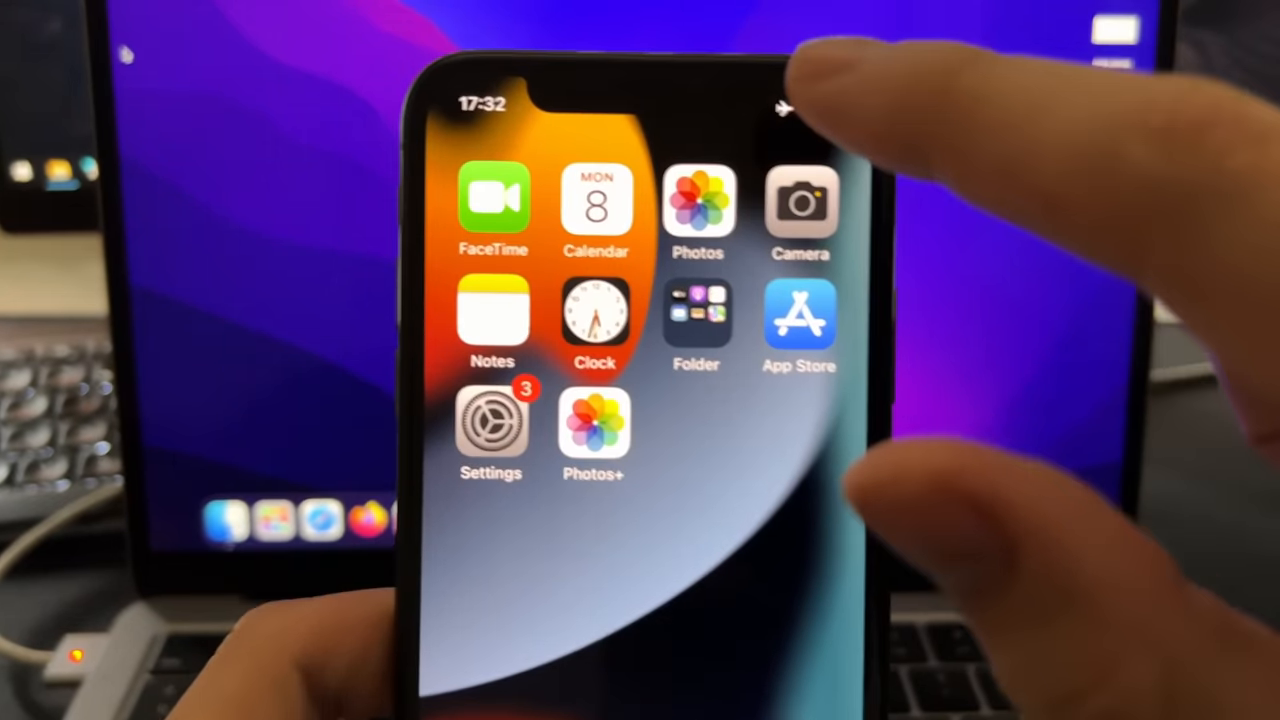
# Browse Recently Deleted in Photos, then launch Photos+ and start its deleted-items scan
pyautogui.click(698, 205)
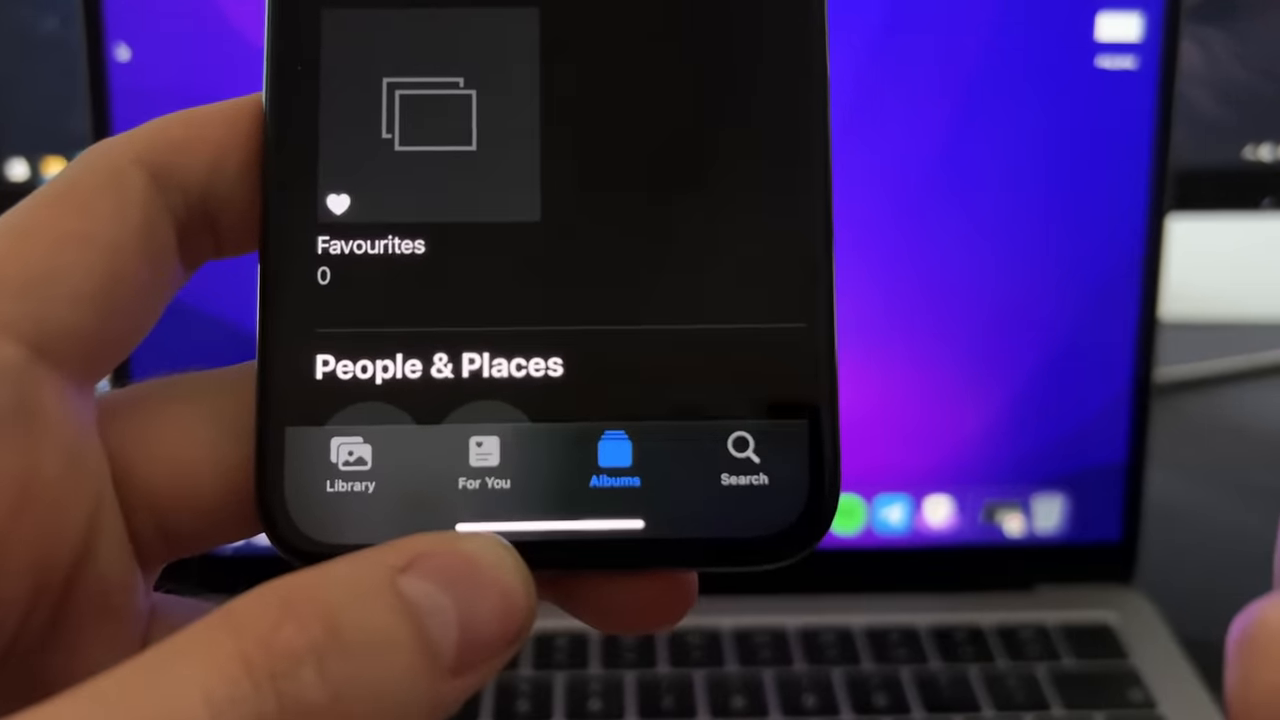
pyautogui.scroll(-3)
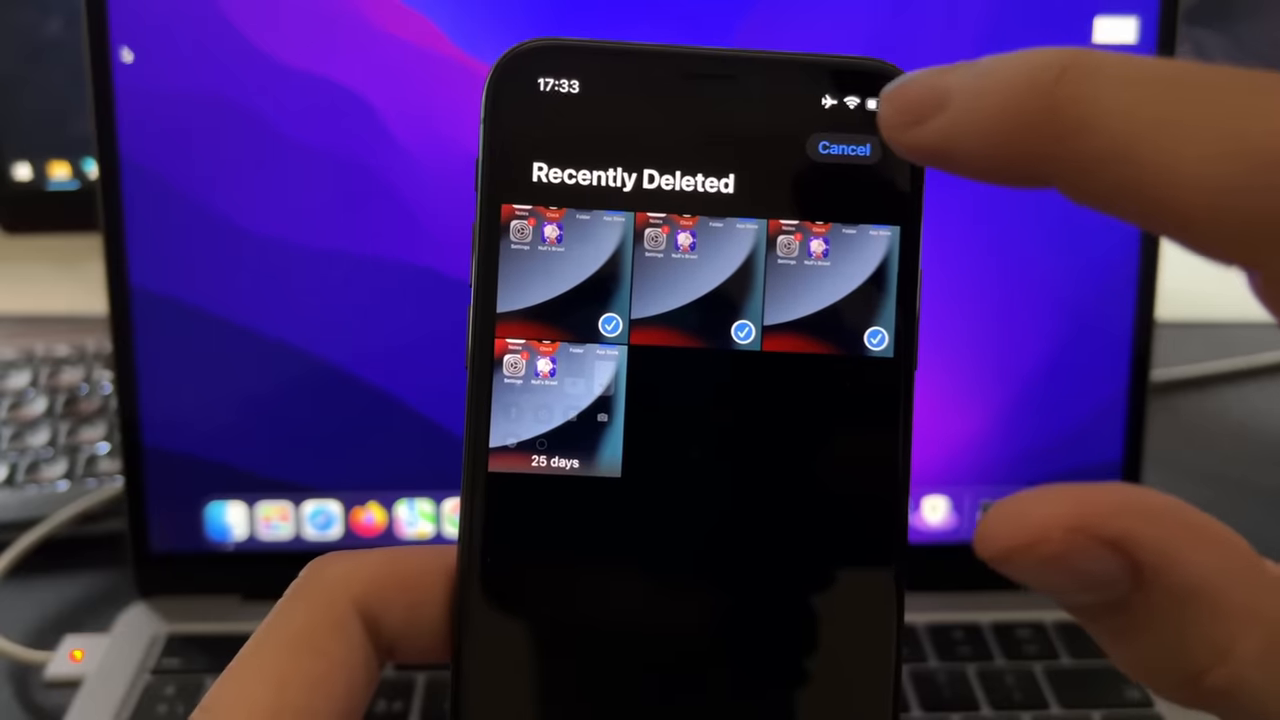
pyautogui.click(844, 149)
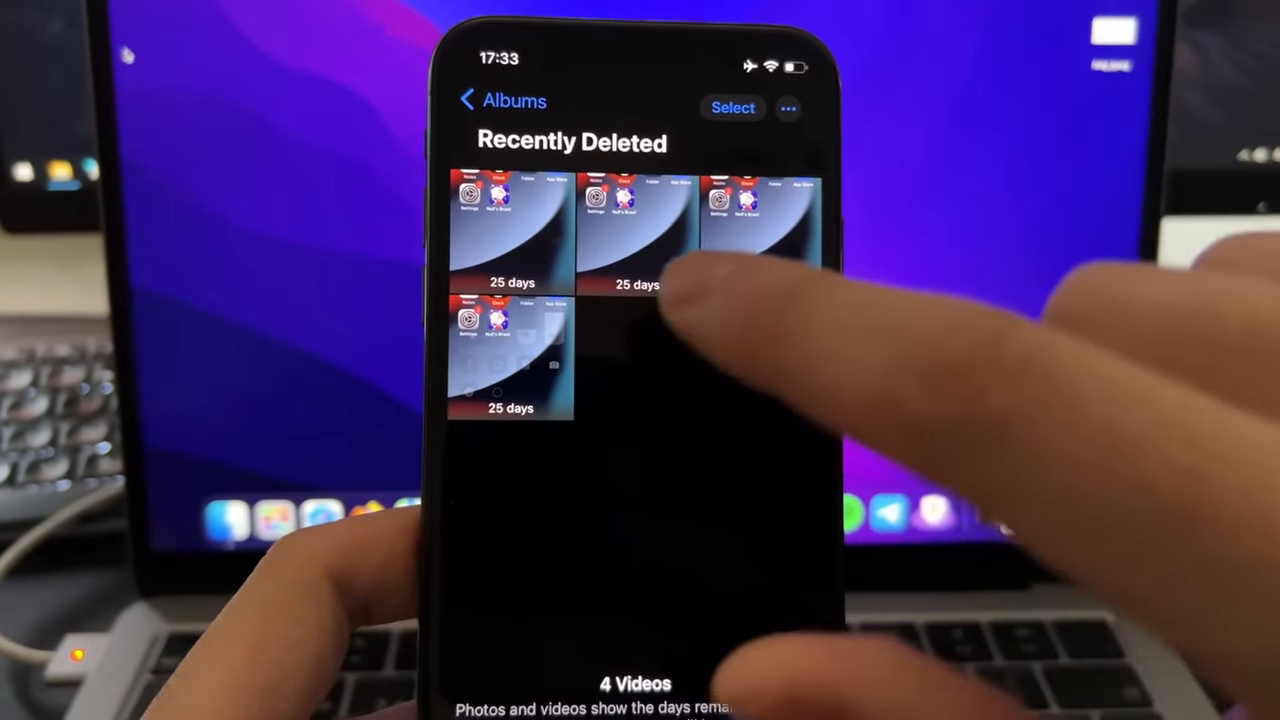
pyautogui.scroll(-3)
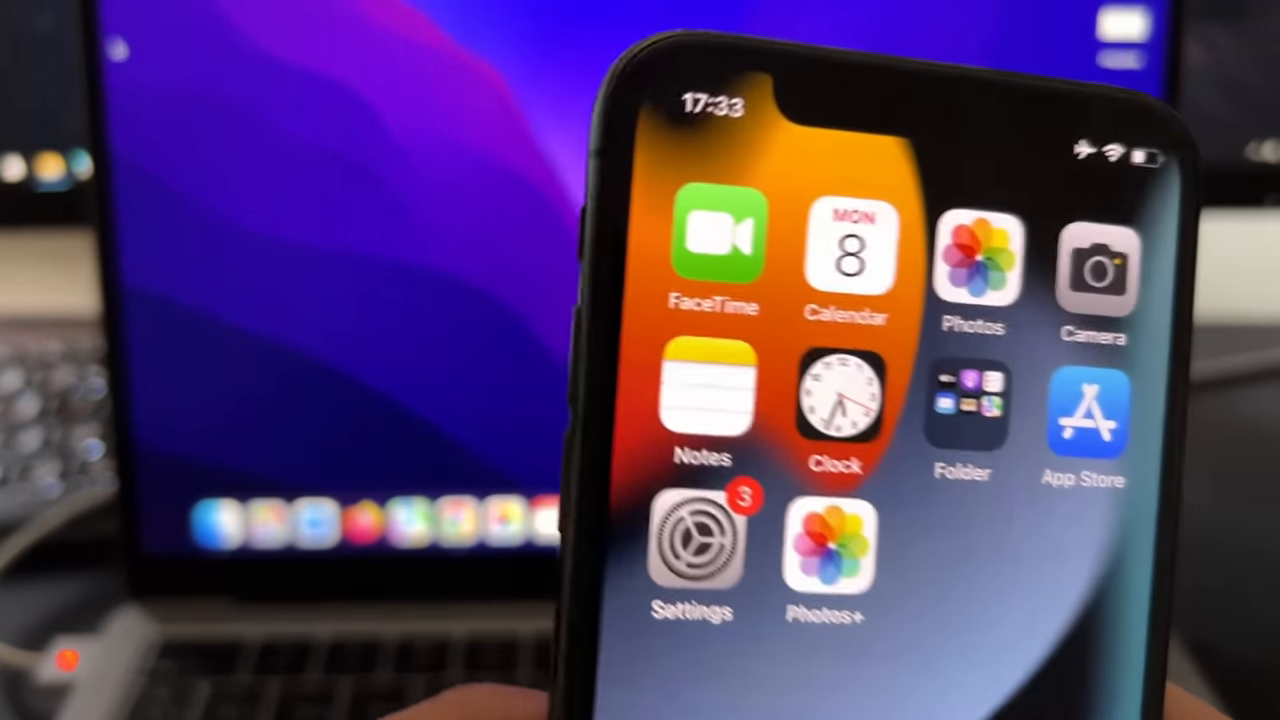
pyautogui.click(826, 555)
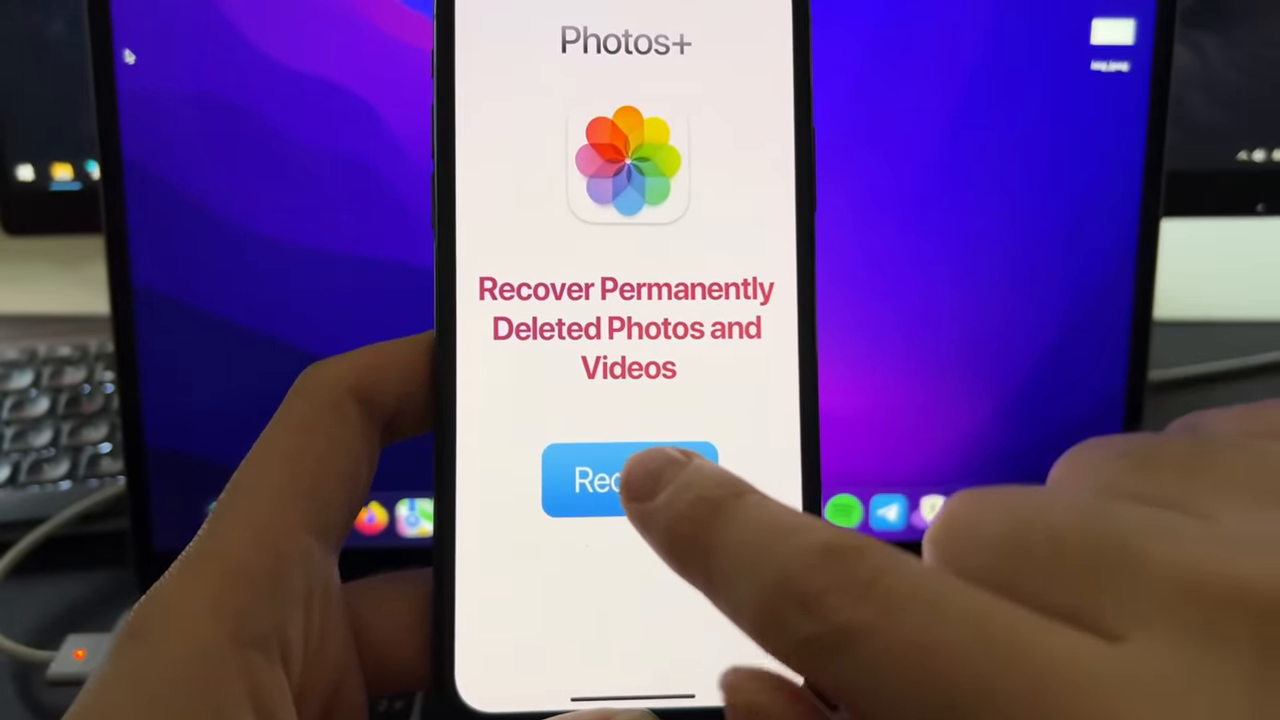
pyautogui.click(628, 480)
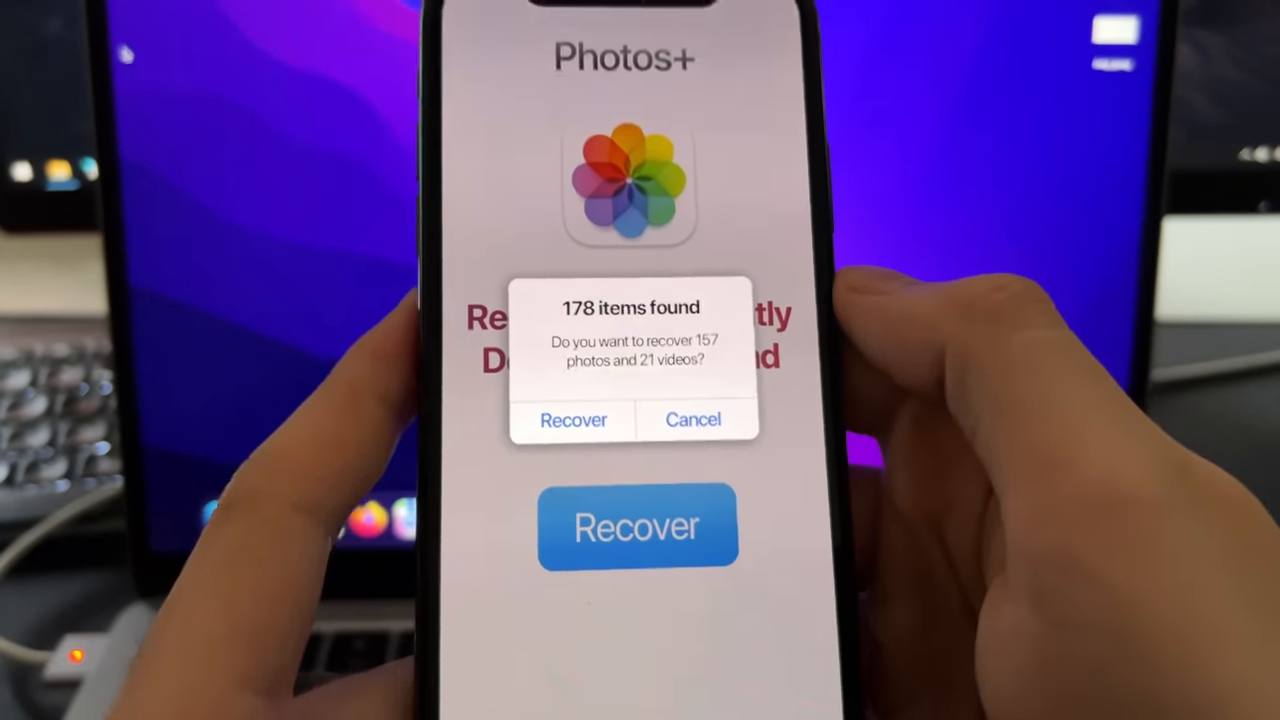
# Answer the '178 items found' recovery alert in Photos+
pyautogui.click(573, 419)
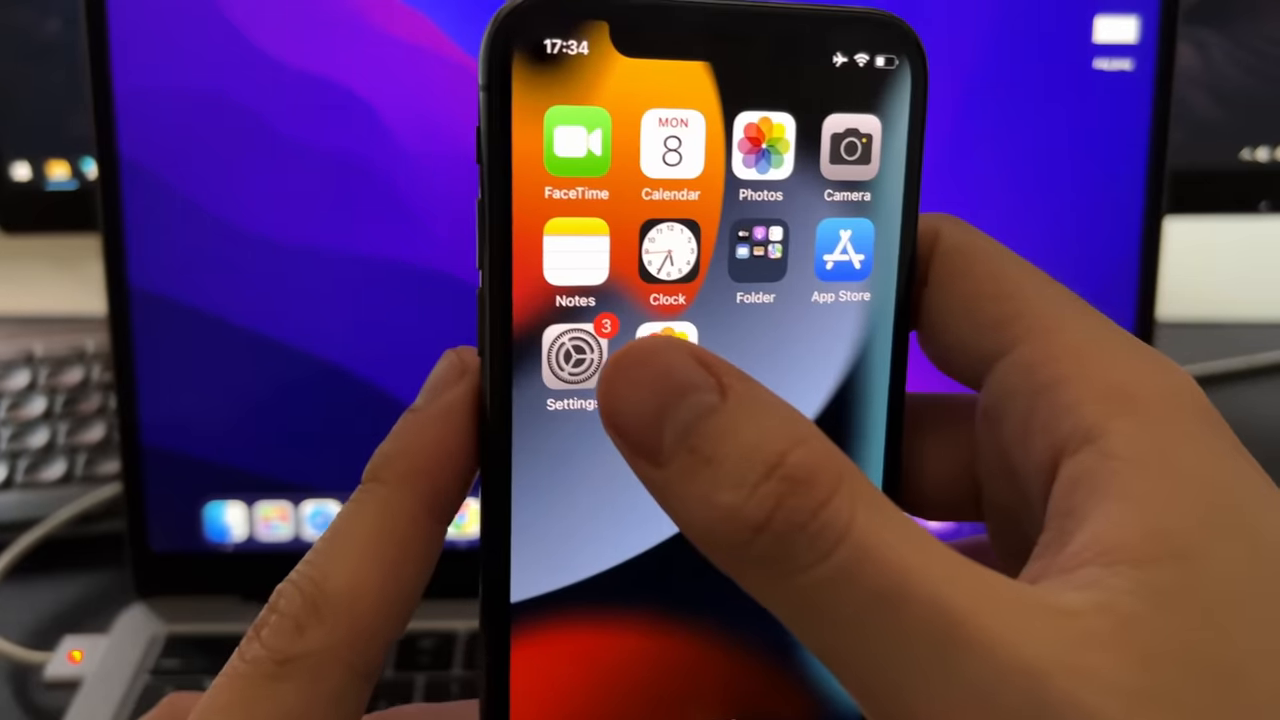
# Go to Settings > General > Background App Refresh to view the per-app switches
pyautogui.click(572, 358)
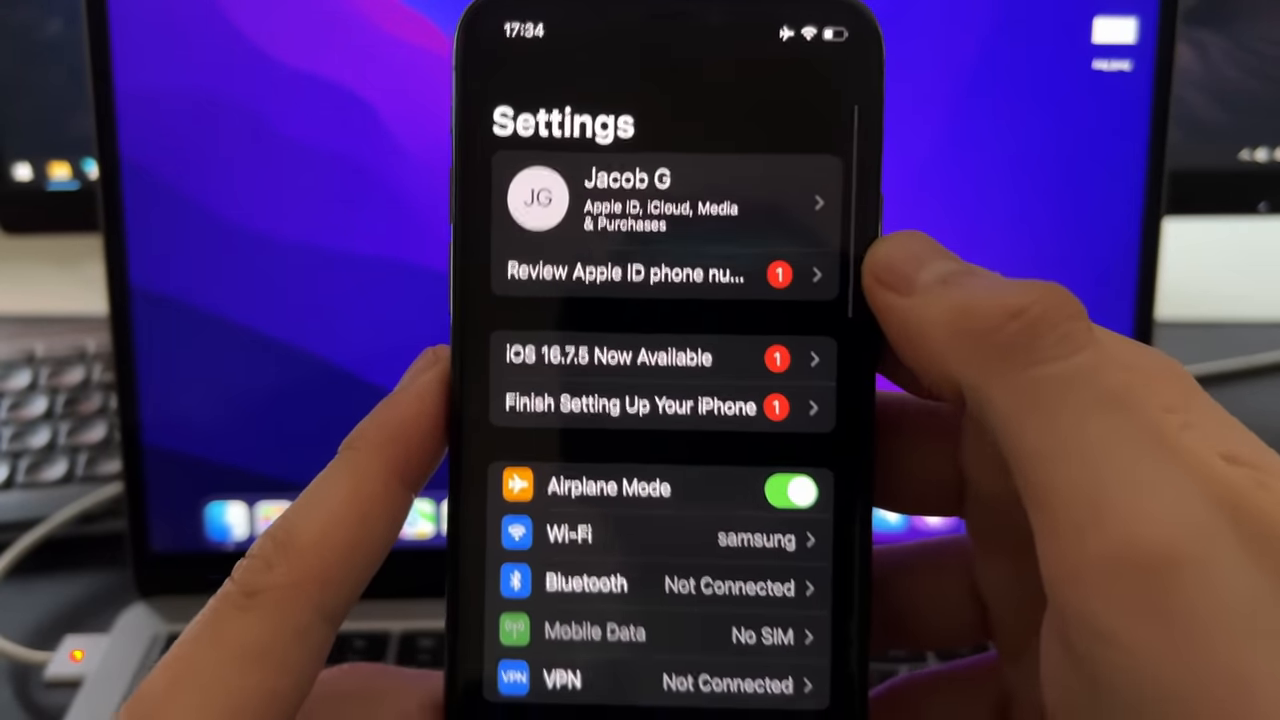
pyautogui.scroll(-3)
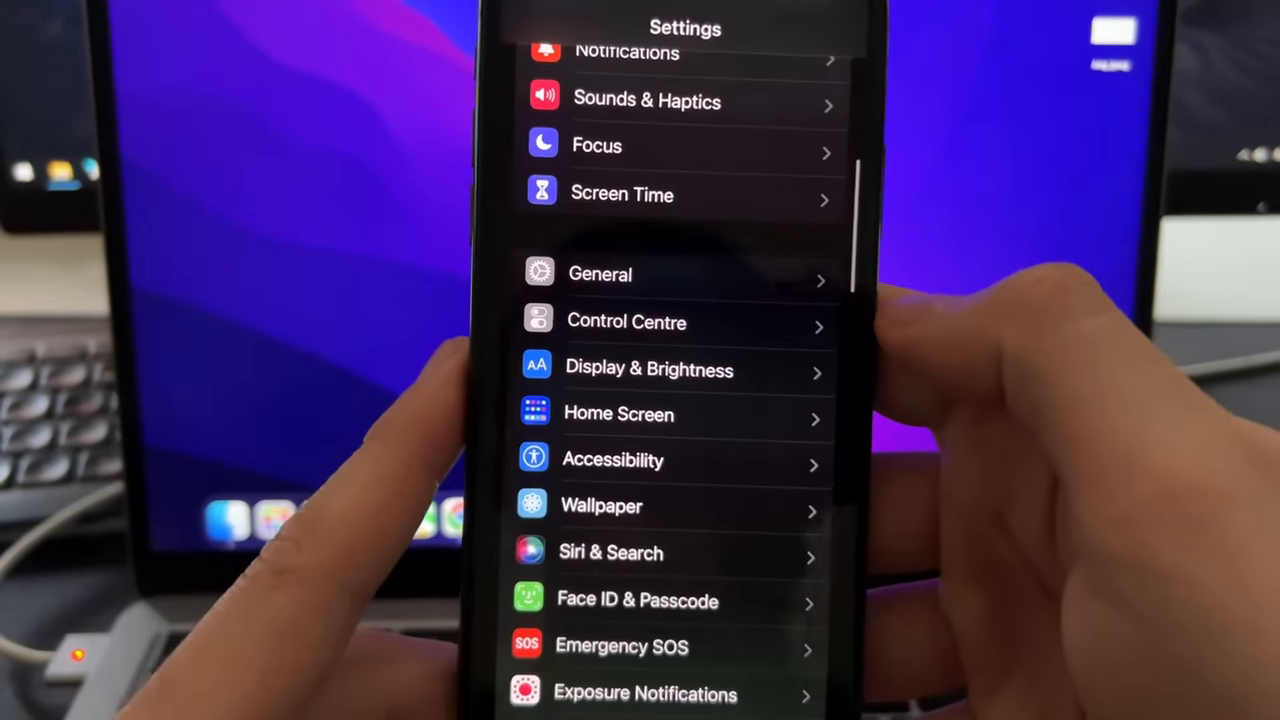
pyautogui.click(600, 273)
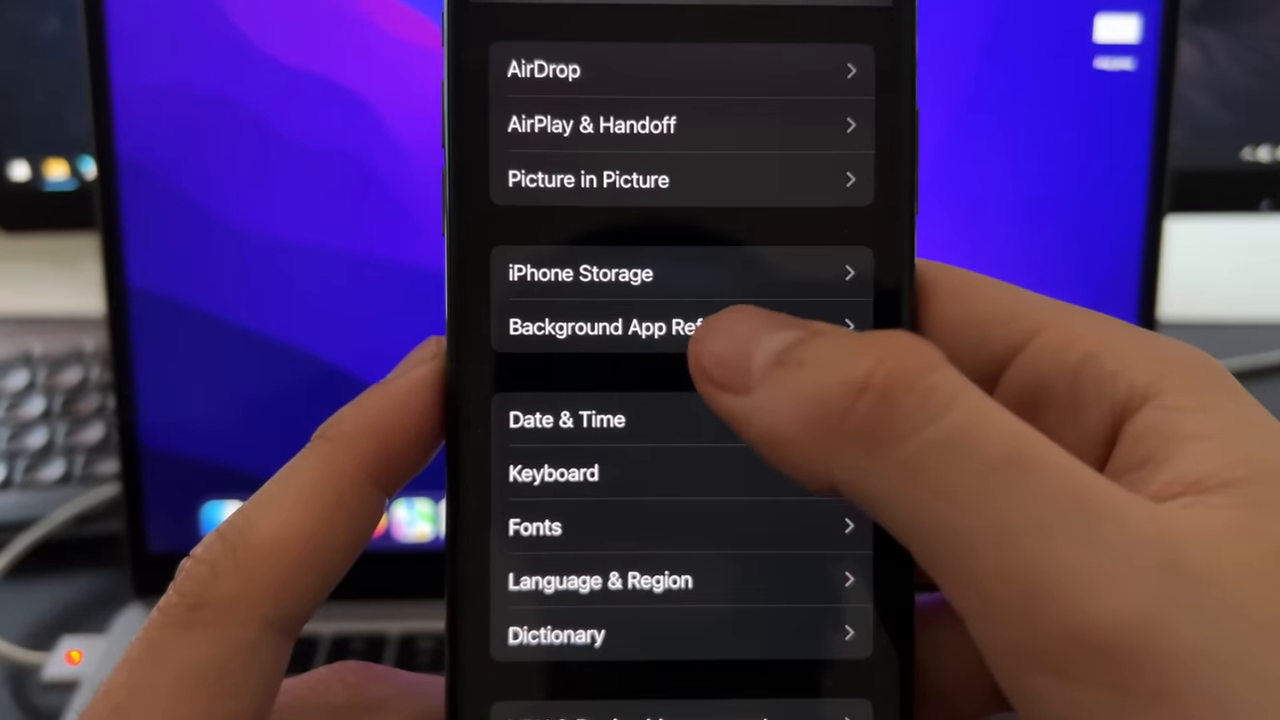
pyautogui.click(605, 327)
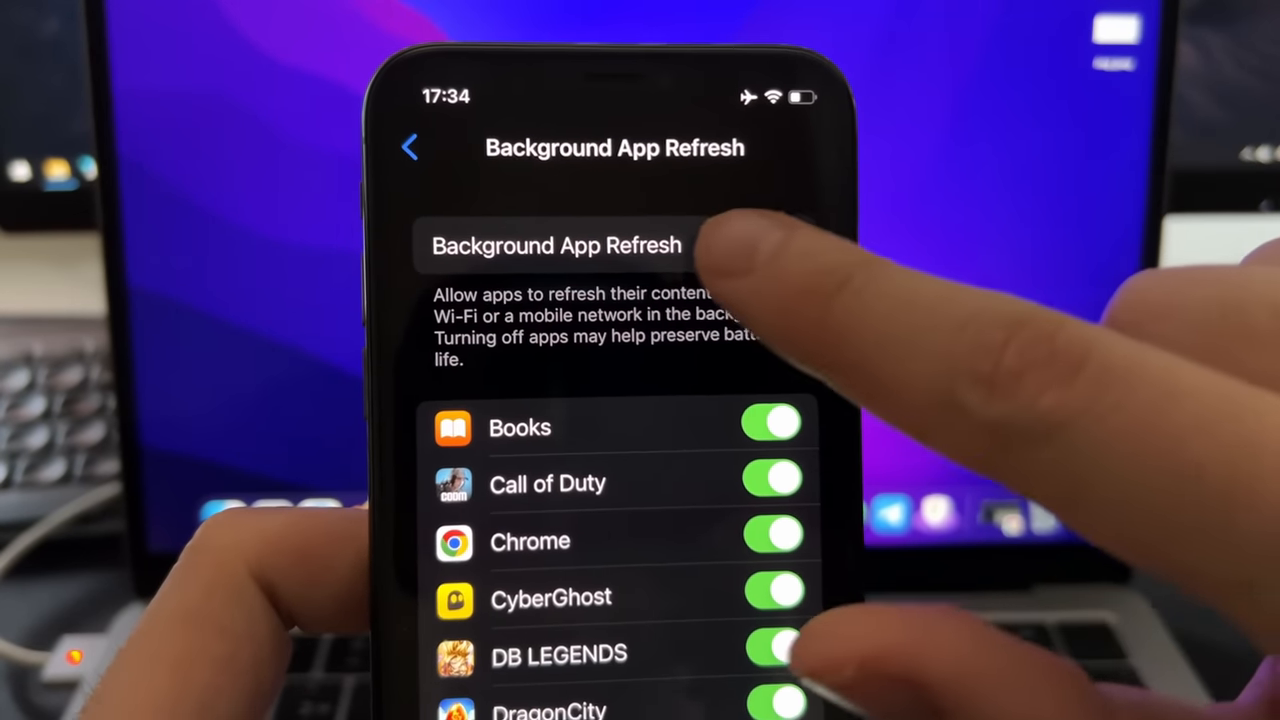
pyautogui.click(556, 245)
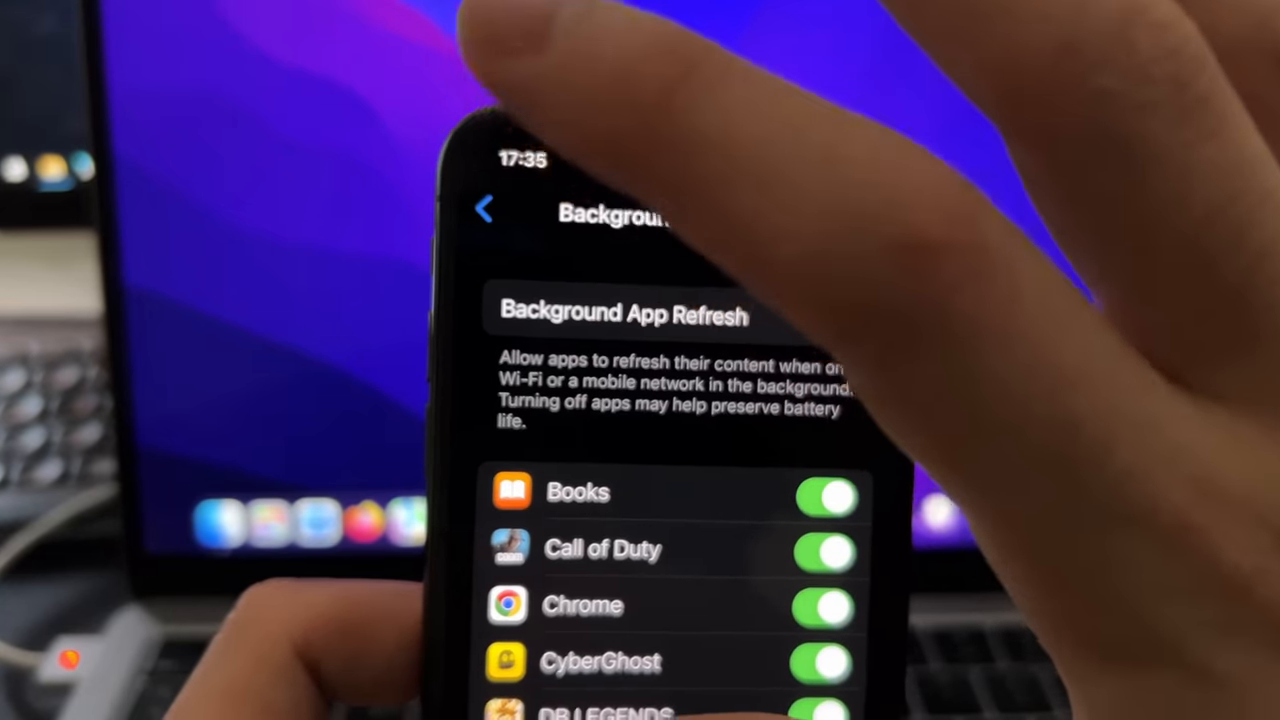
# Back out of Background App Refresh to the main Settings list and scroll it
pyautogui.click(487, 208)
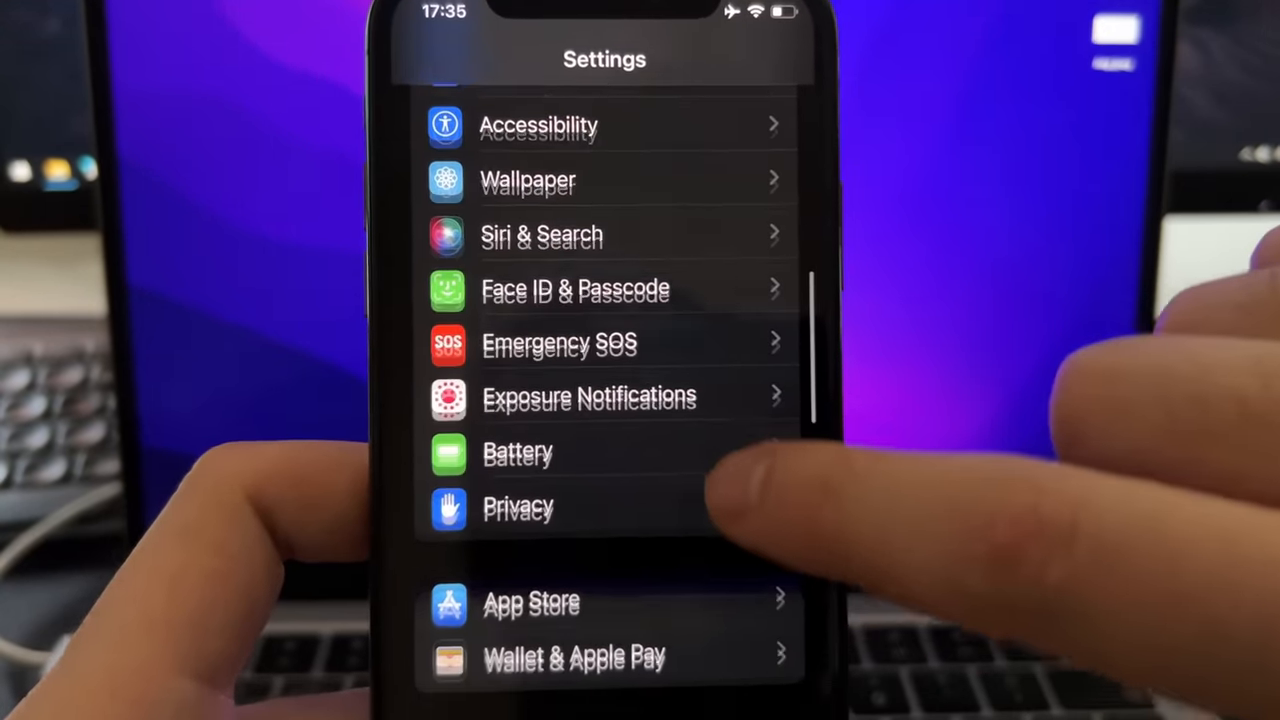
pyautogui.scroll(-3)
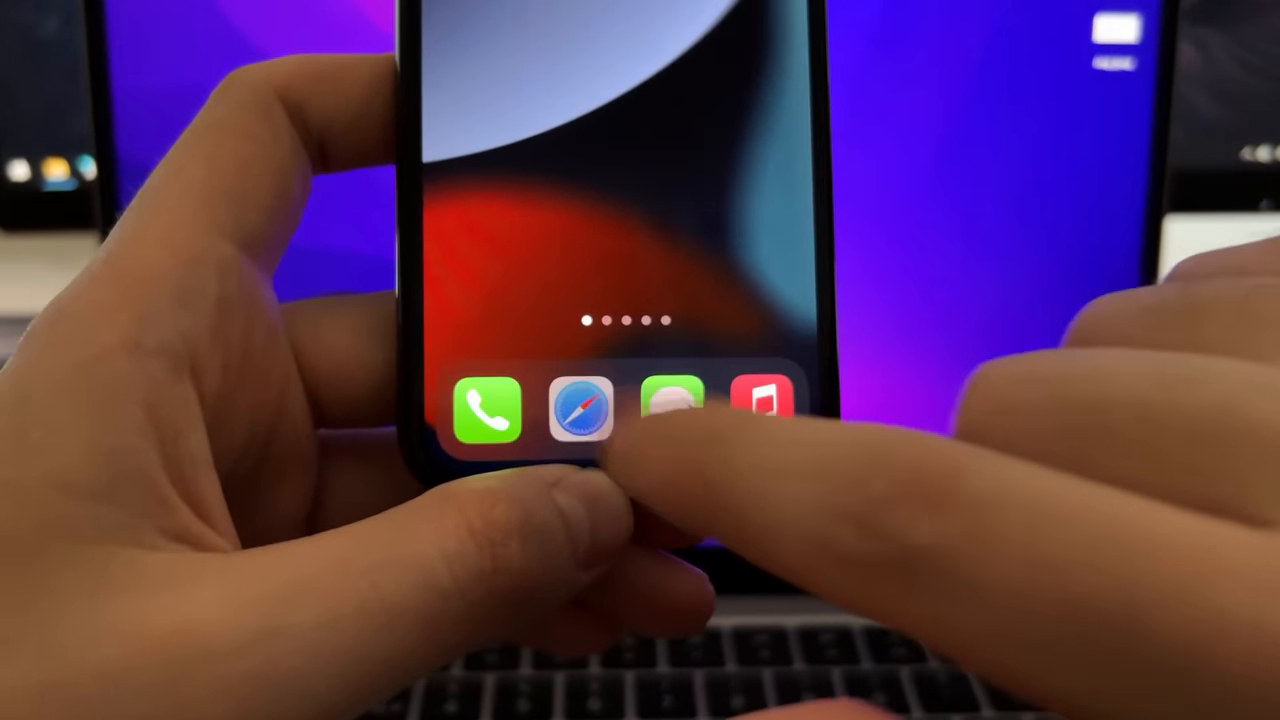
# Load taptweak.com in Safari
pyautogui.click(583, 410)
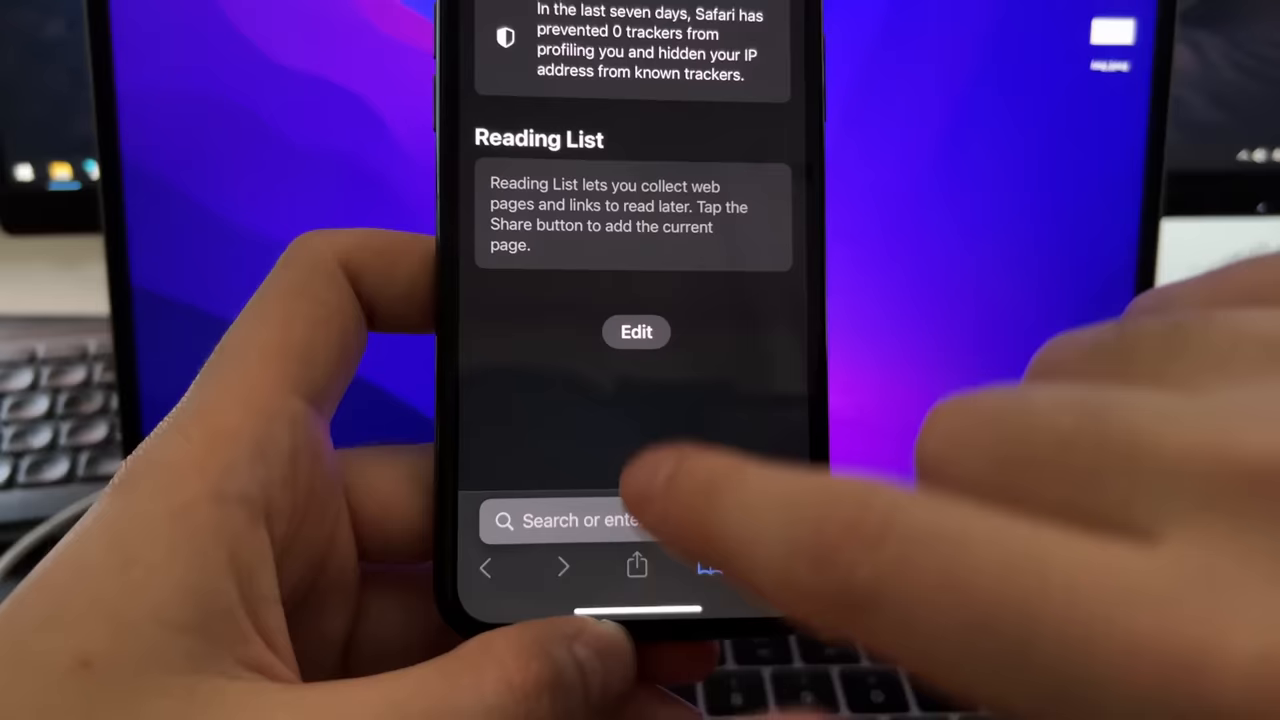
pyautogui.click(580, 520)
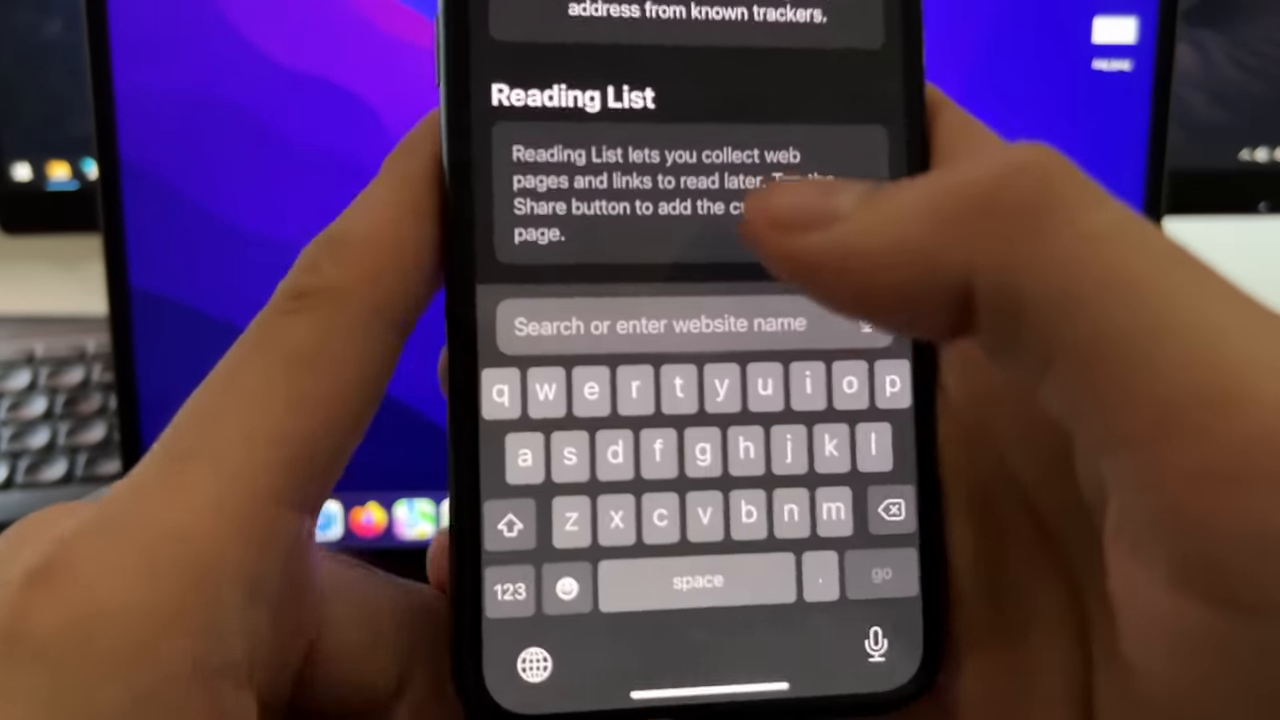
pyautogui.write('tap')
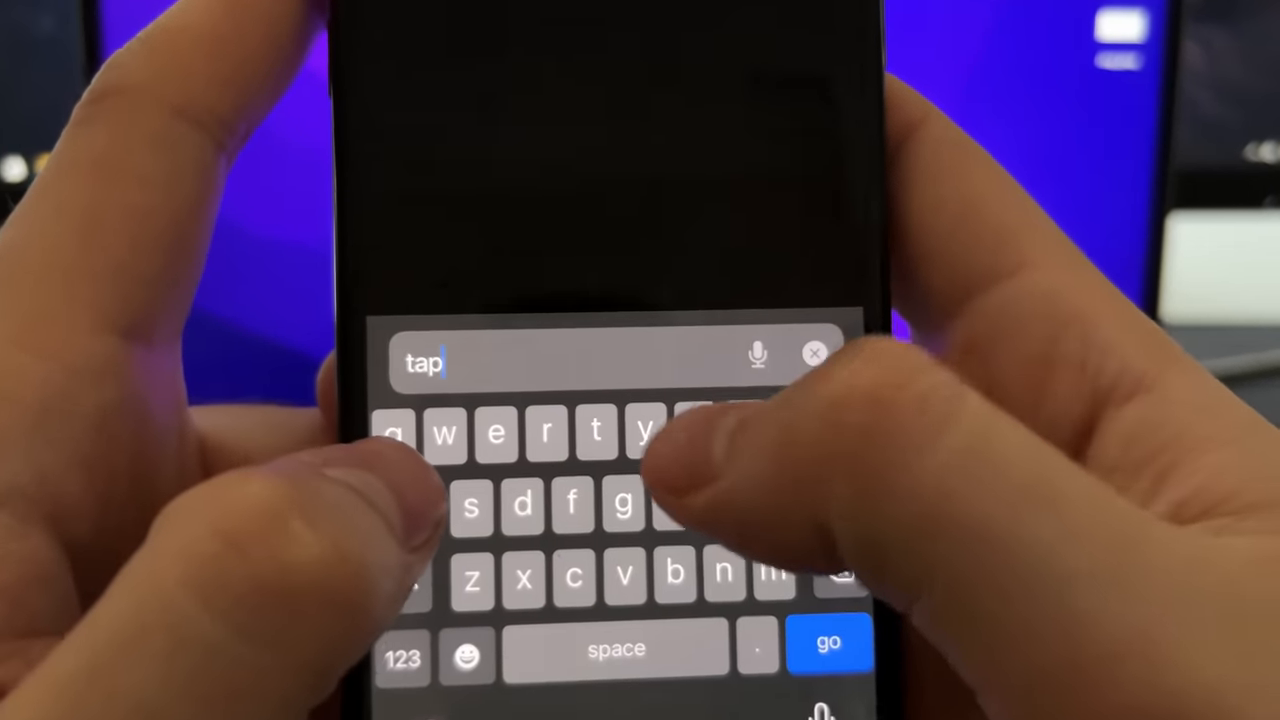
pyautogui.write('tweak.com')
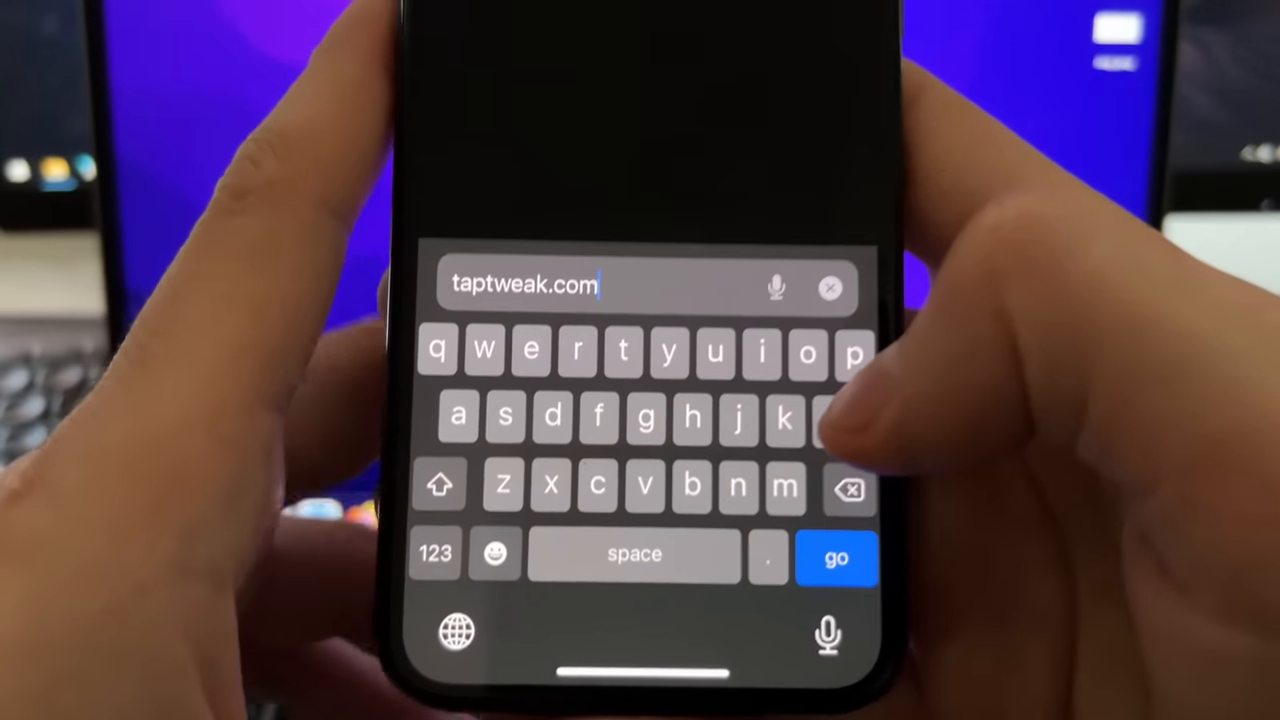
pyautogui.click(836, 557)
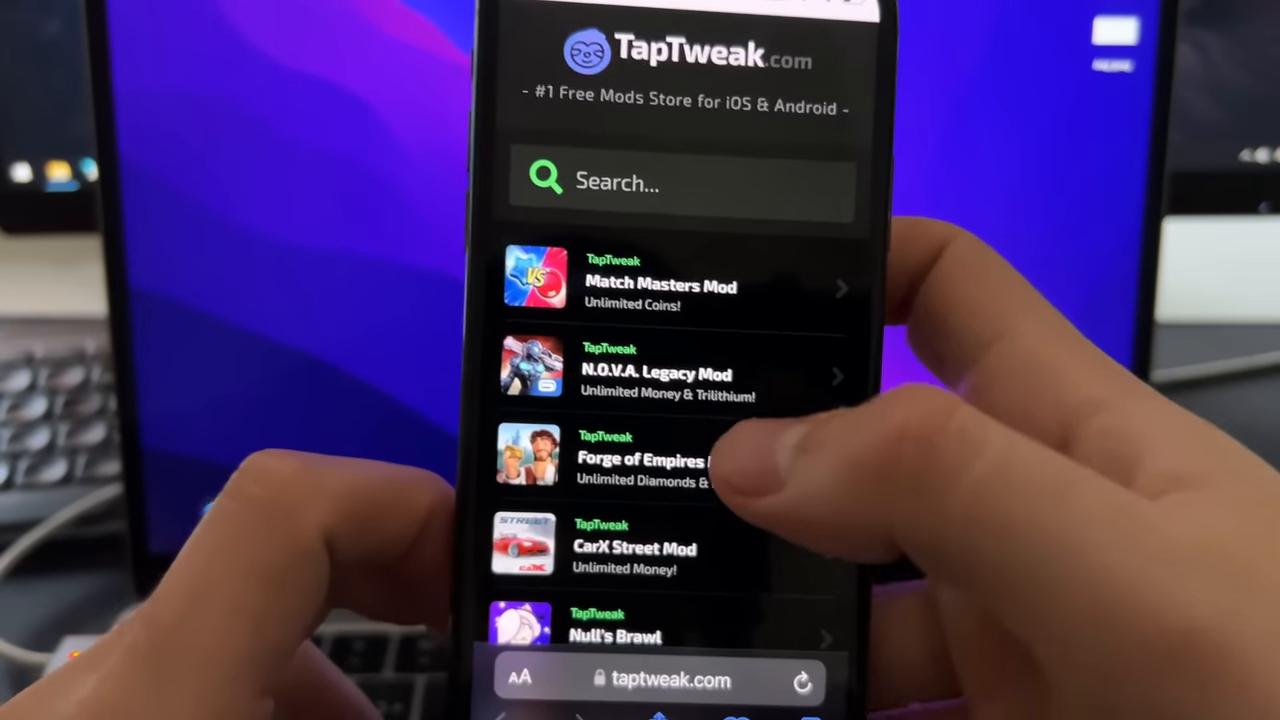
# Open the Photos+ mod entry on TapTweak to reach its 'Injection required!' page
pyautogui.click(683, 183)
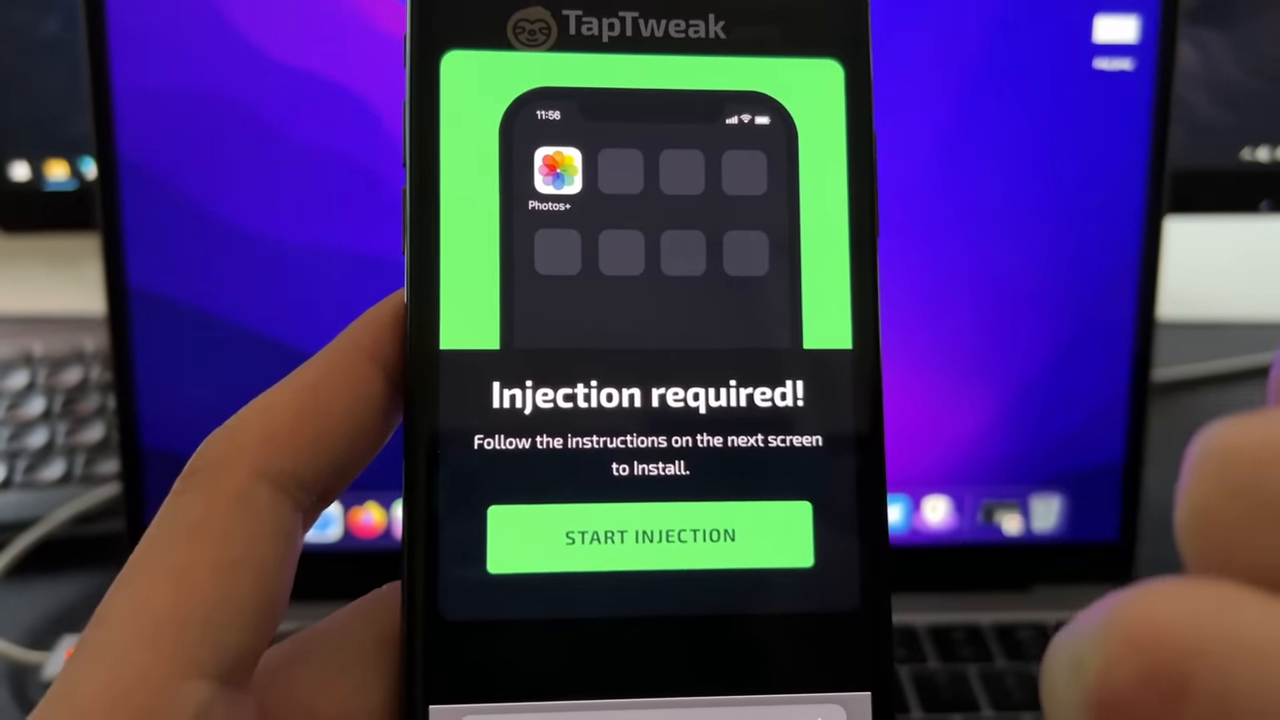
# Run the Photos+ injection install, then launch Photos+ from the home screen
pyautogui.click(649, 536)
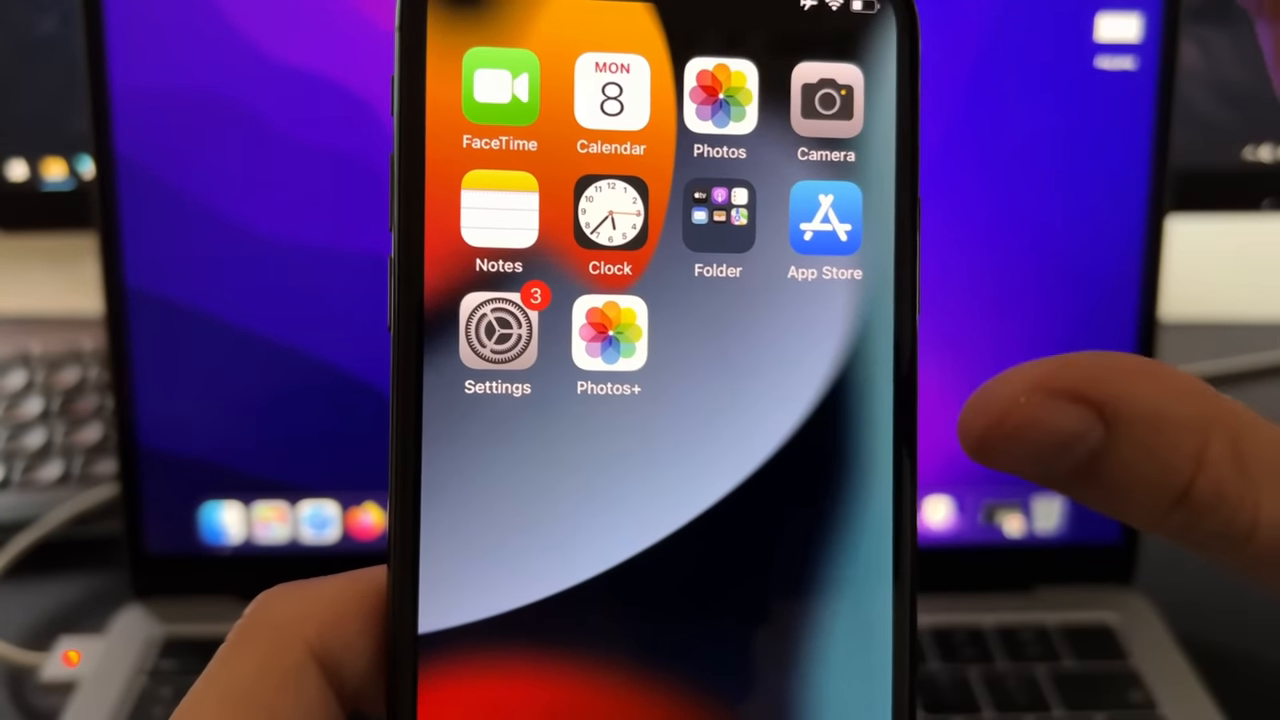
pyautogui.click(610, 335)
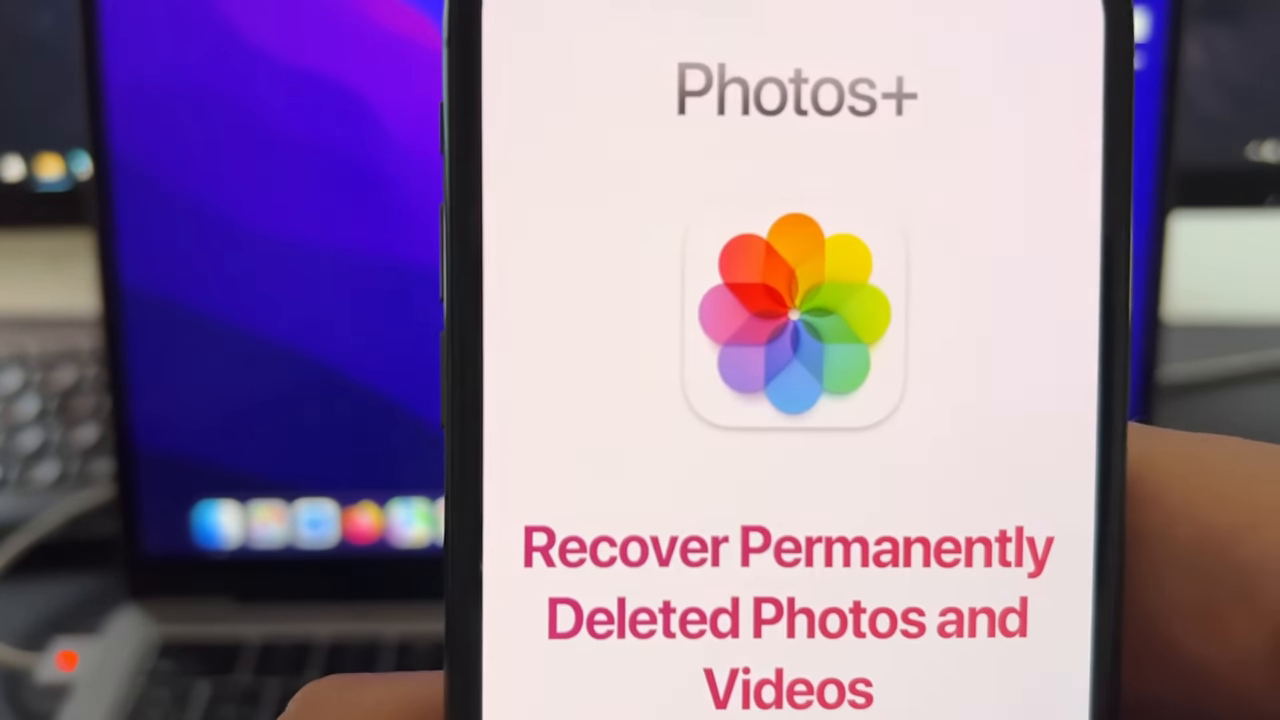